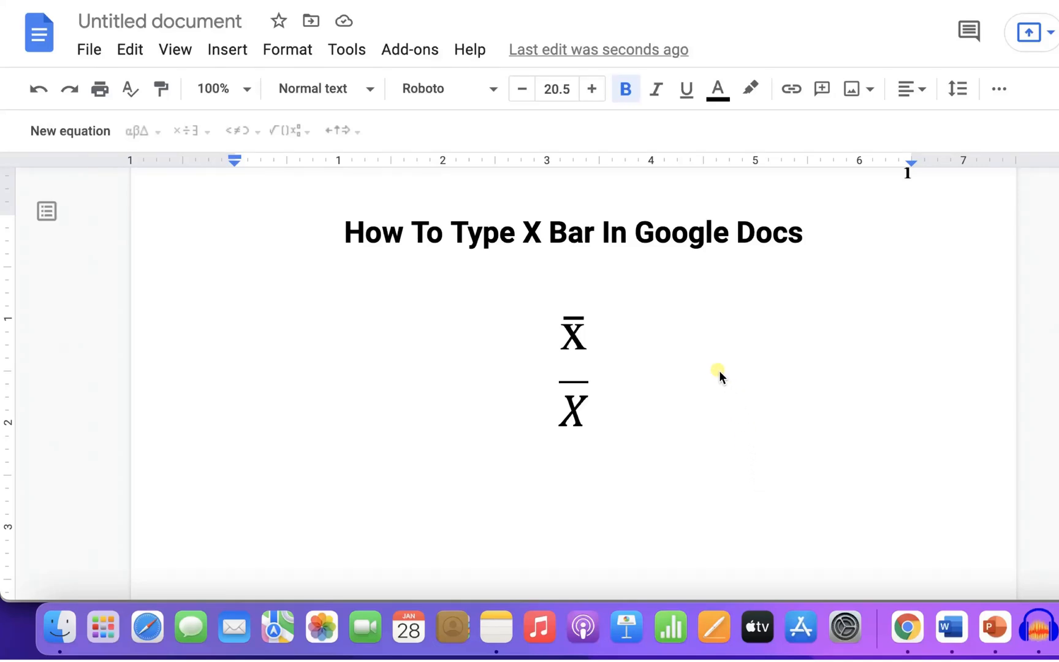
mouse_move(556, 297)
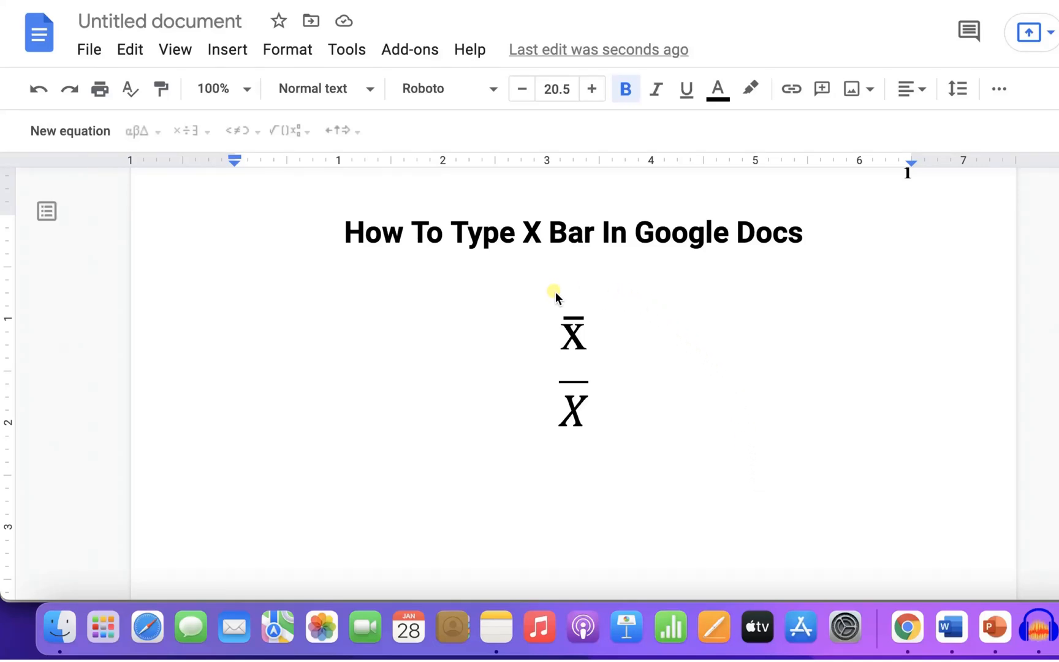
mouse_move(519, 456)
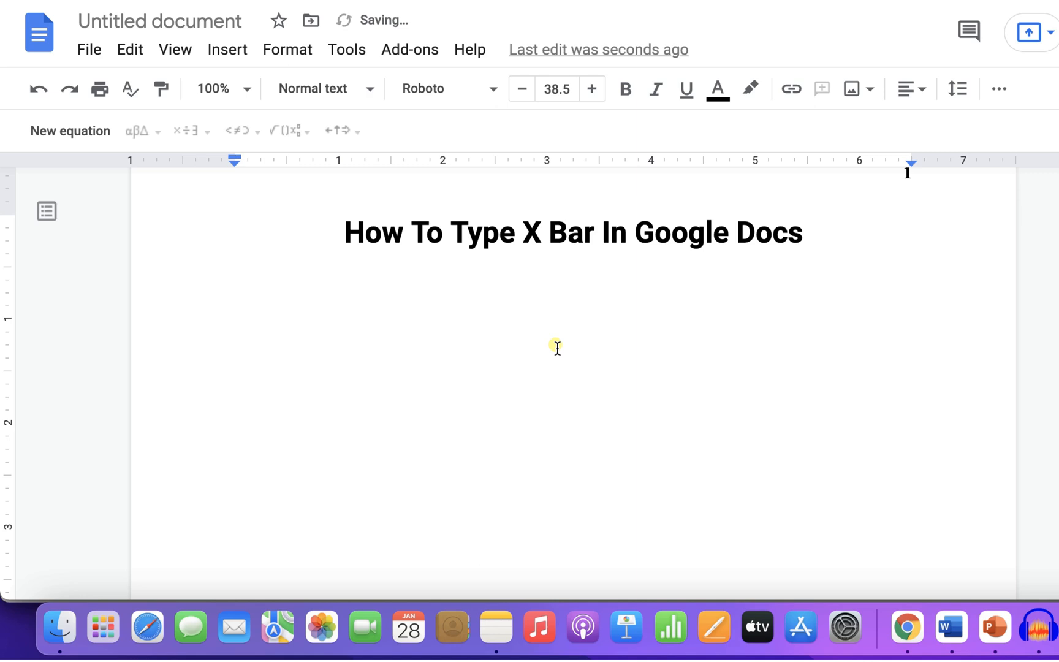
- Type a capital X below the title and bring up the Insert menu choices
text(X)
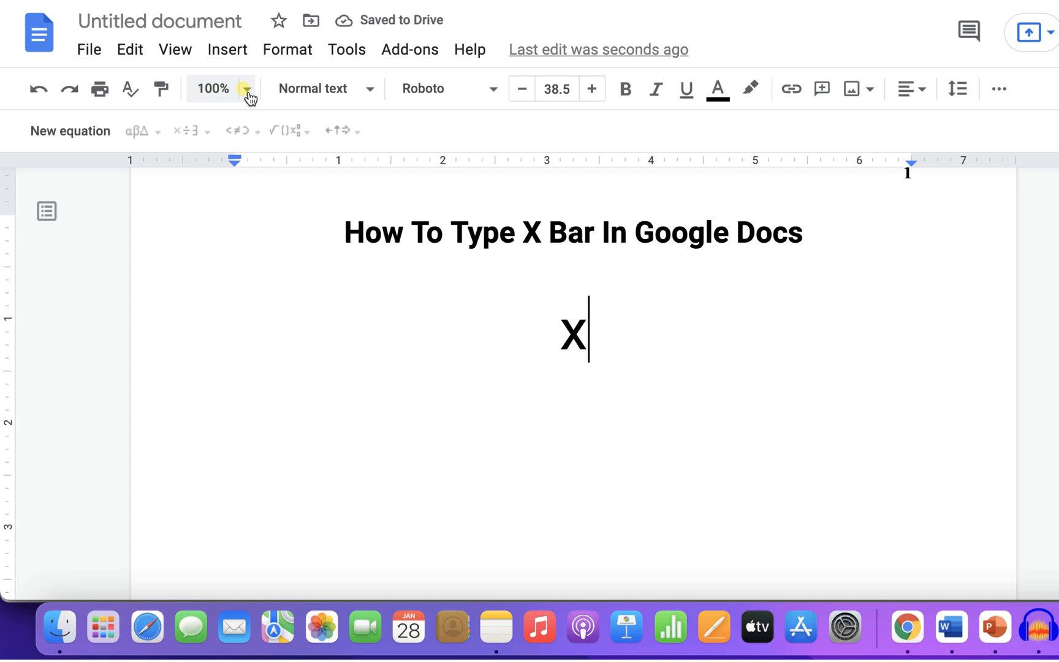
click(227, 49)
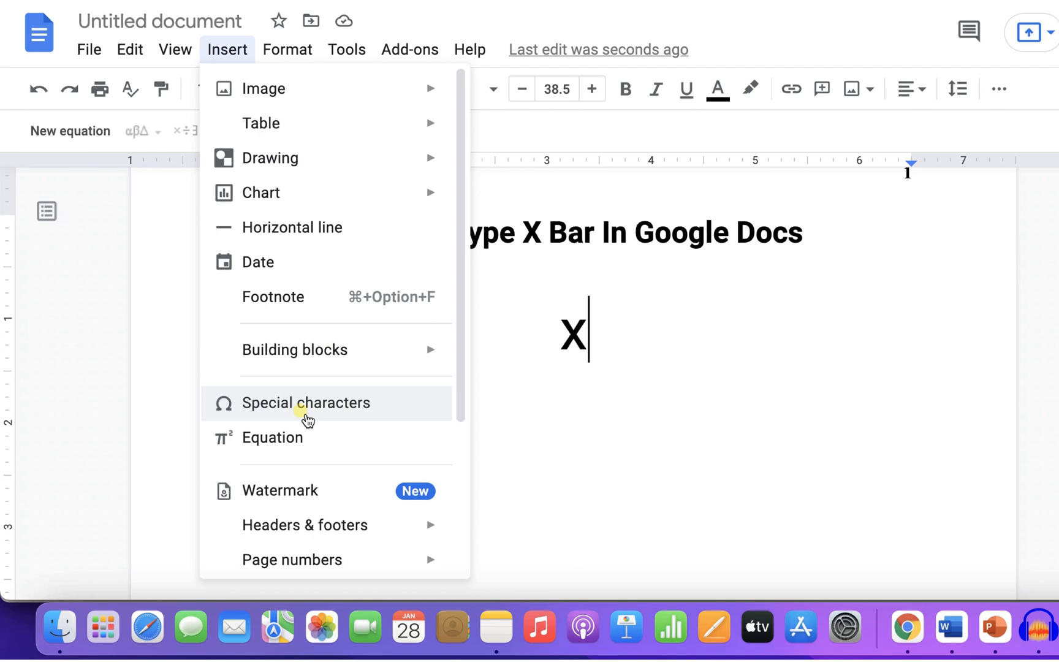
- Search special characters for 'over' and add the COMBINING OVERLINE to make X-bar
click(306, 402)
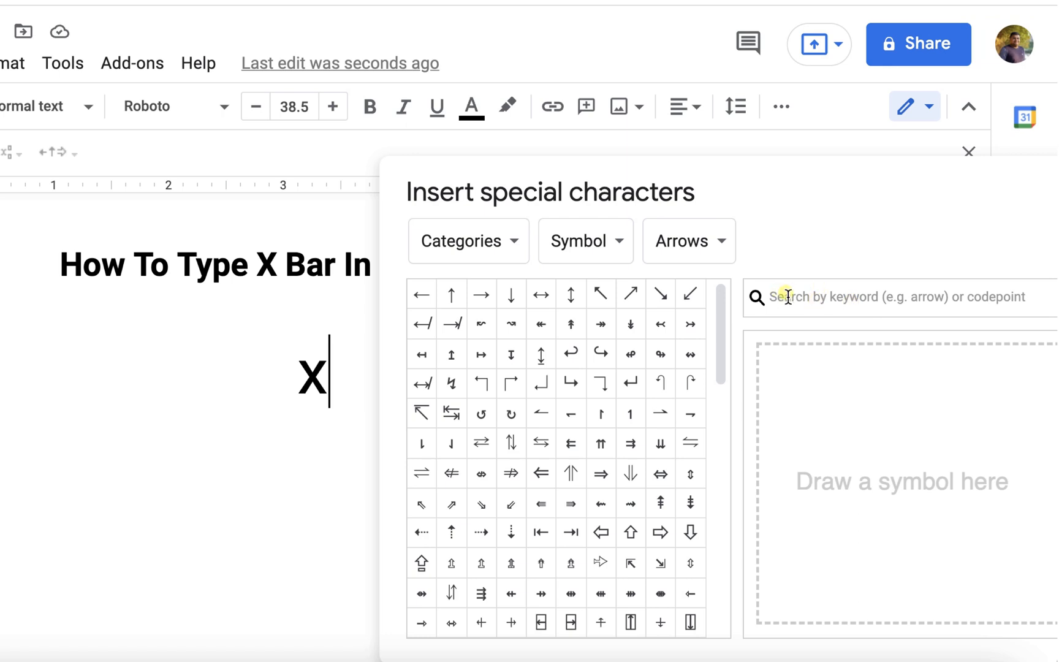
text(o)
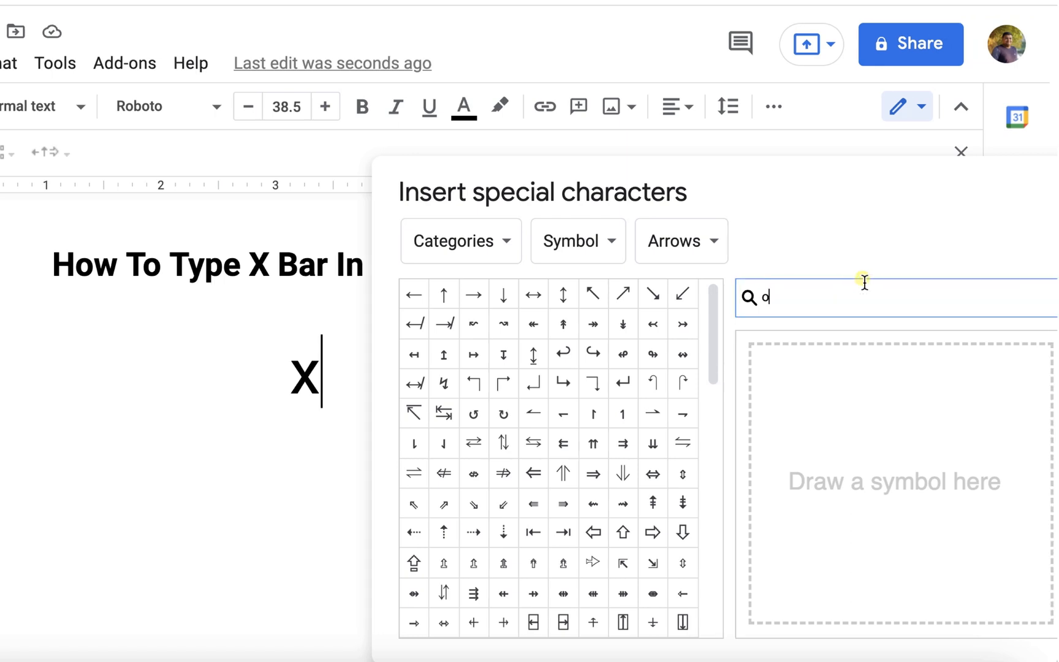
text(ver)
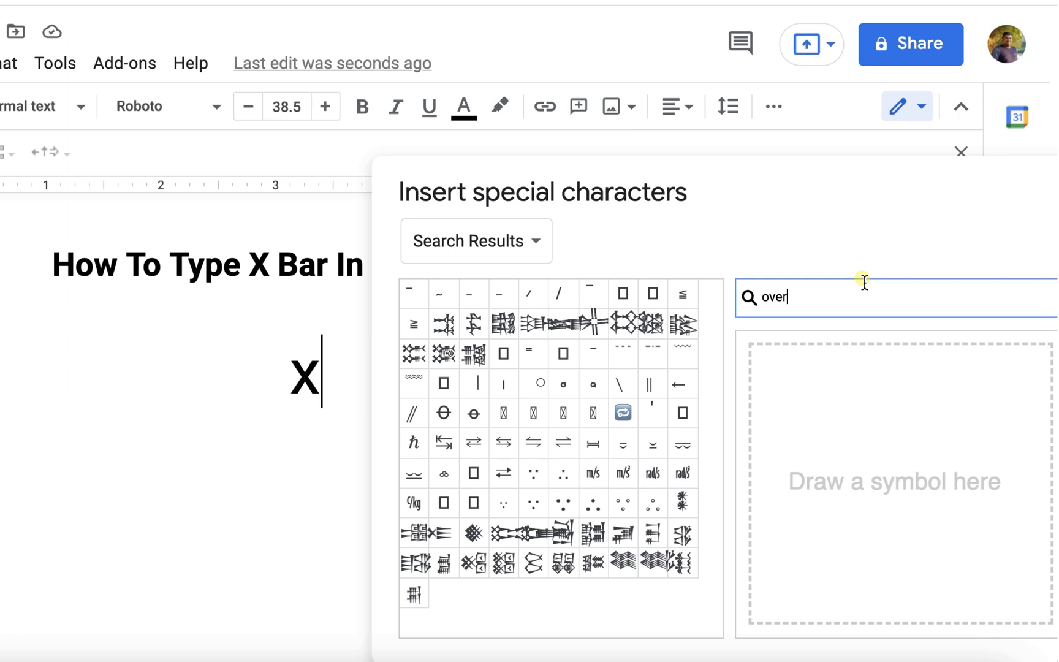
mouse_move(413, 293)
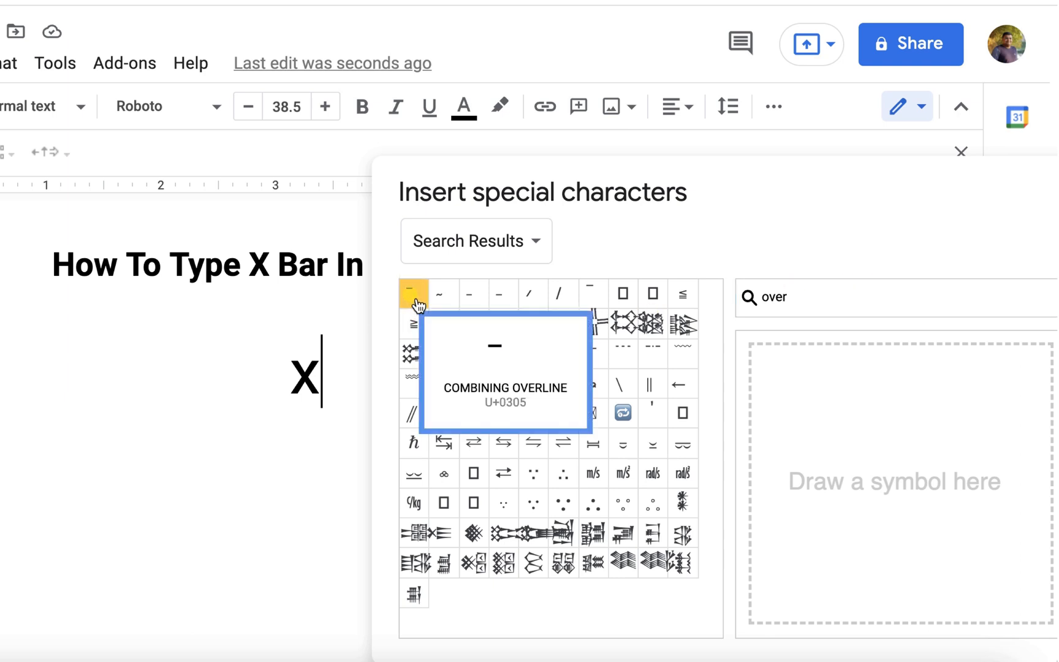
click(413, 293)
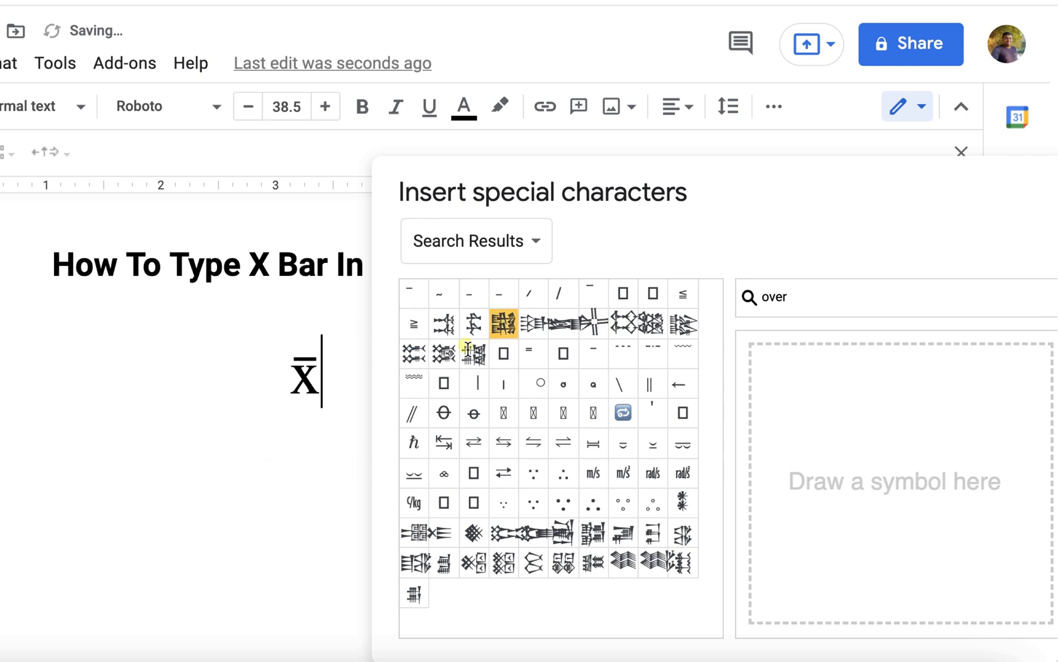
click(961, 150)
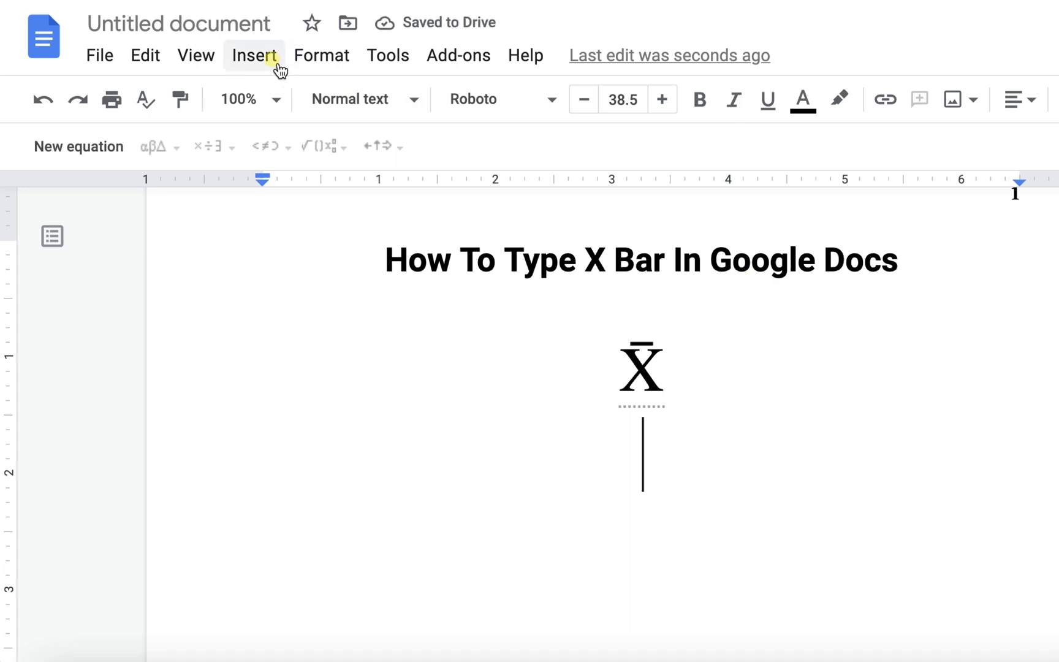
- Insert an equation with the Math operations bar accent over an italic X
click(253, 55)
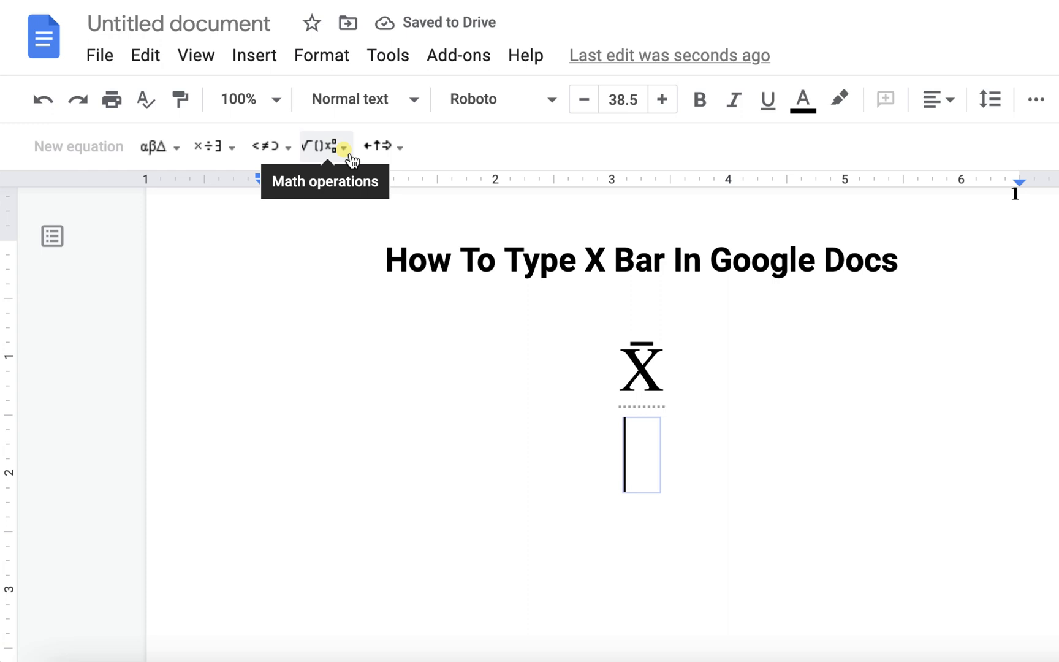
click(342, 147)
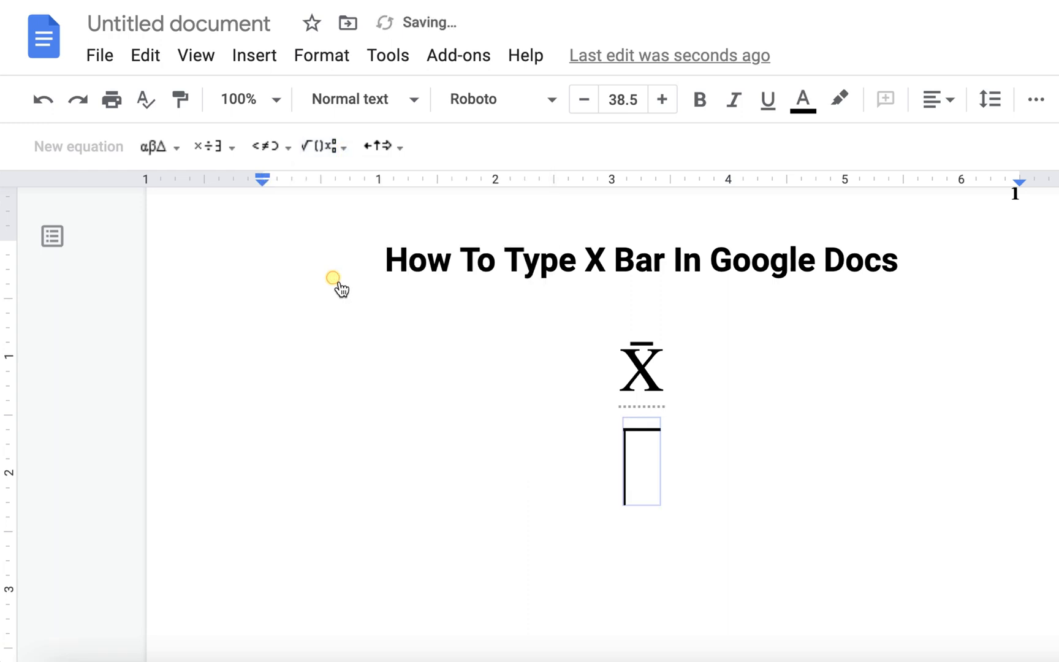
text(X)
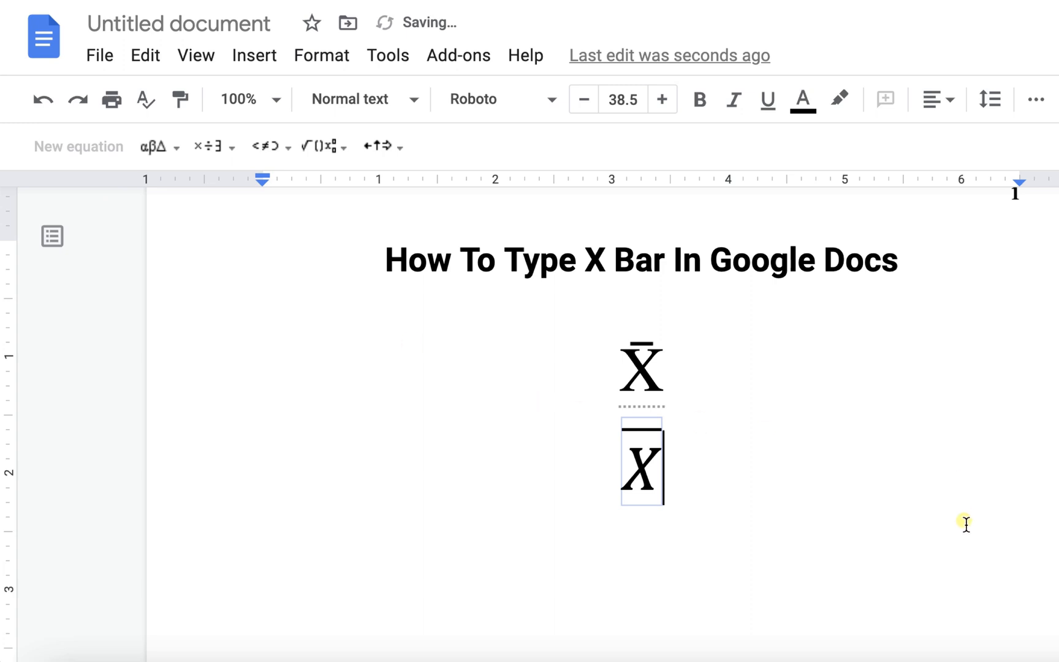